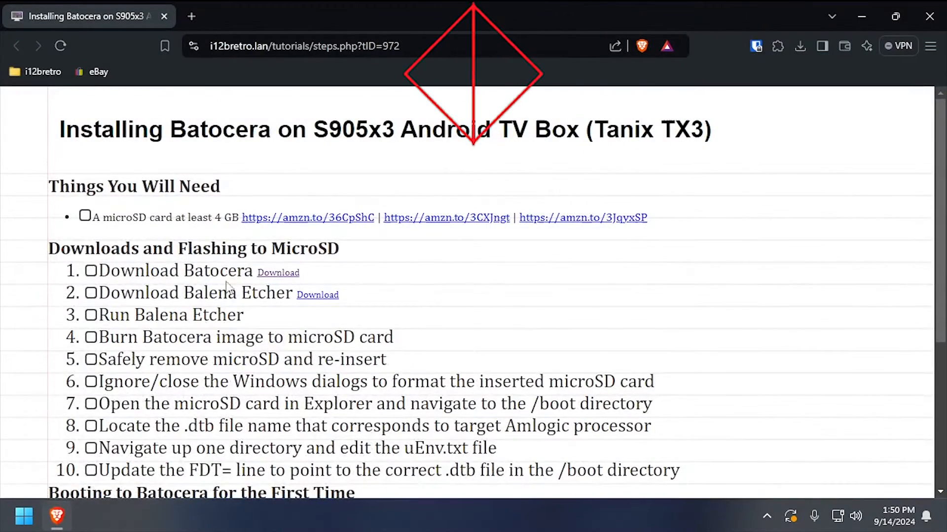
# Download and save the Batocera image for the Amlogic S905 tvbox gen3
pyautogui.click(278, 272)
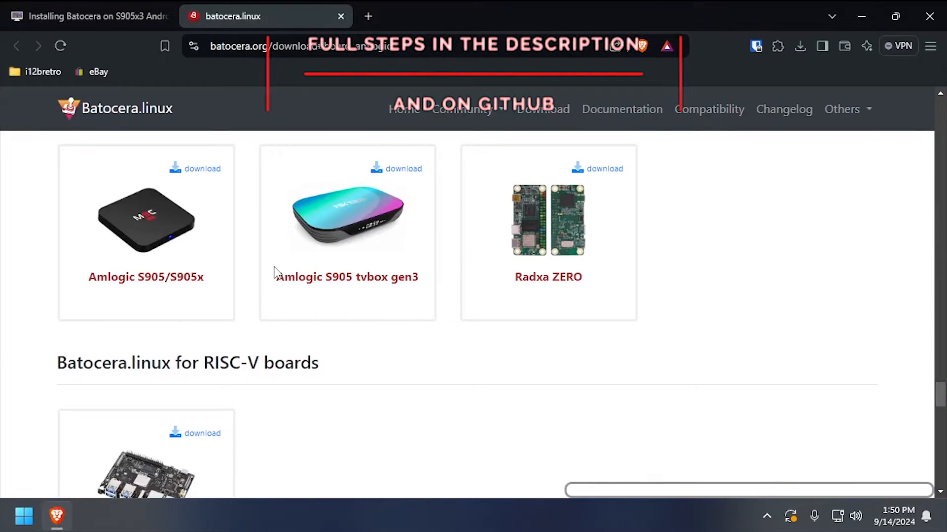
pyautogui.click(396, 169)
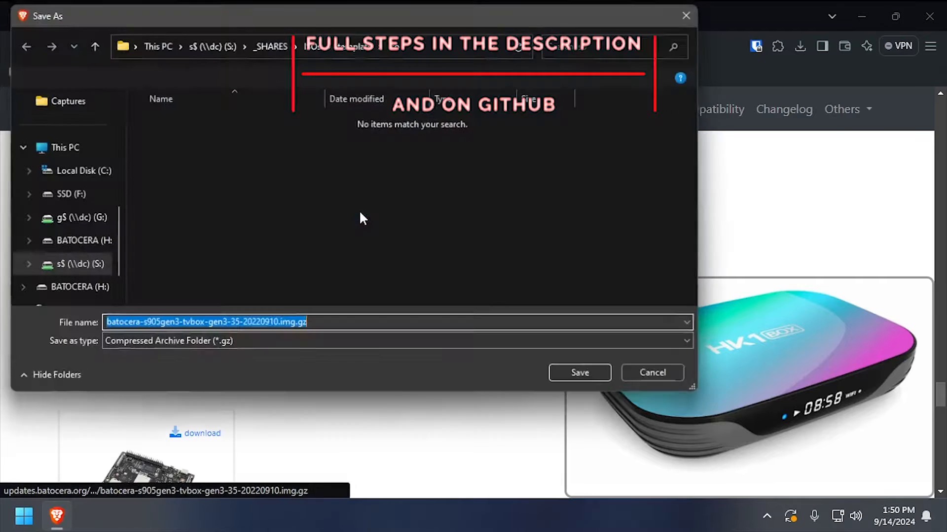
pyautogui.click(652, 372)
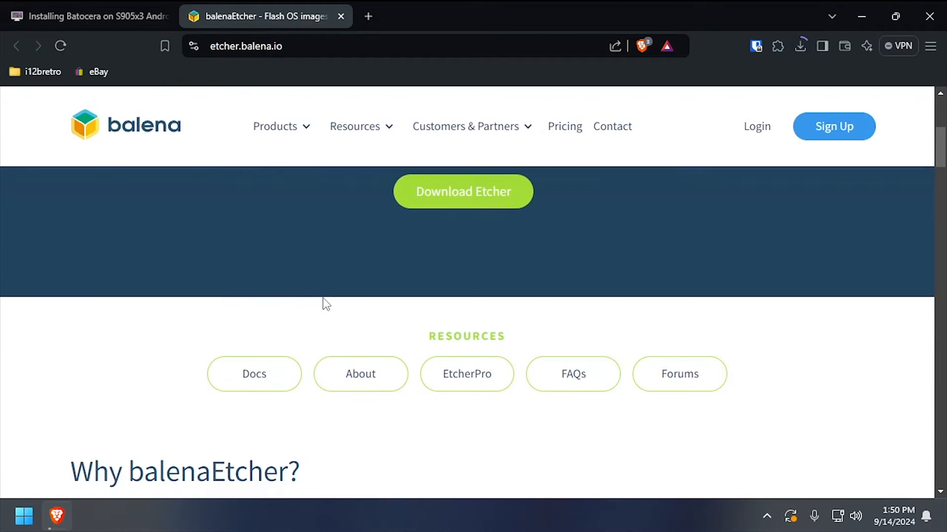
# Download balenaEtcher-win32-x64-1.19.21.zip from Etcher's GitHub releases, then return to the tutorial page
pyautogui.click(462, 191)
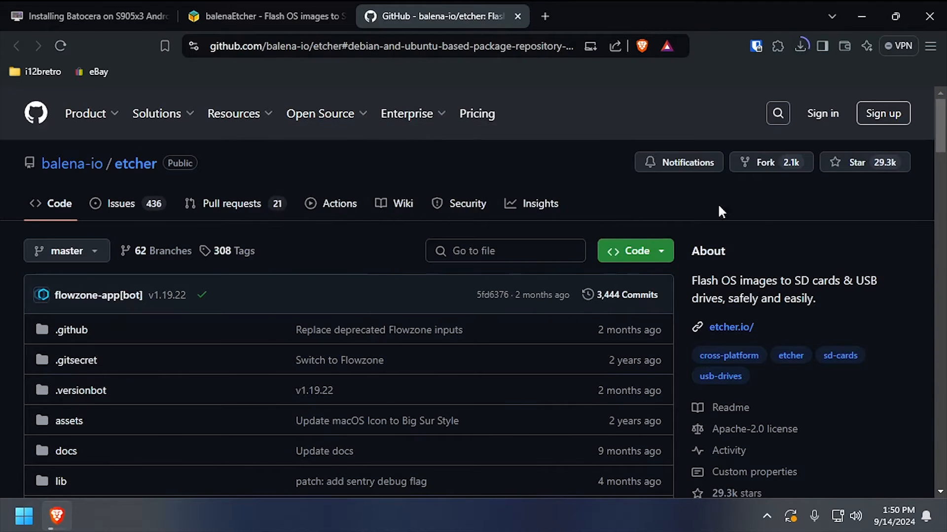
pyautogui.click(713, 229)
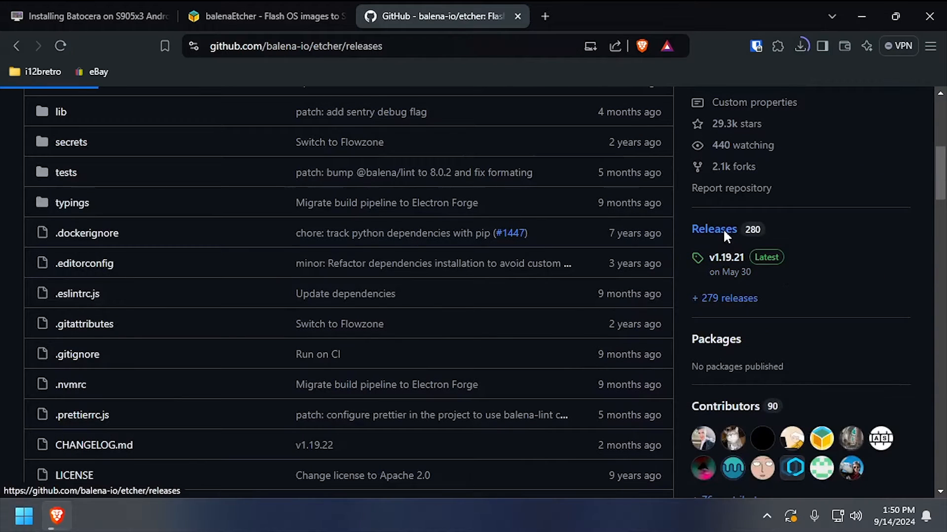
pyautogui.click(714, 228)
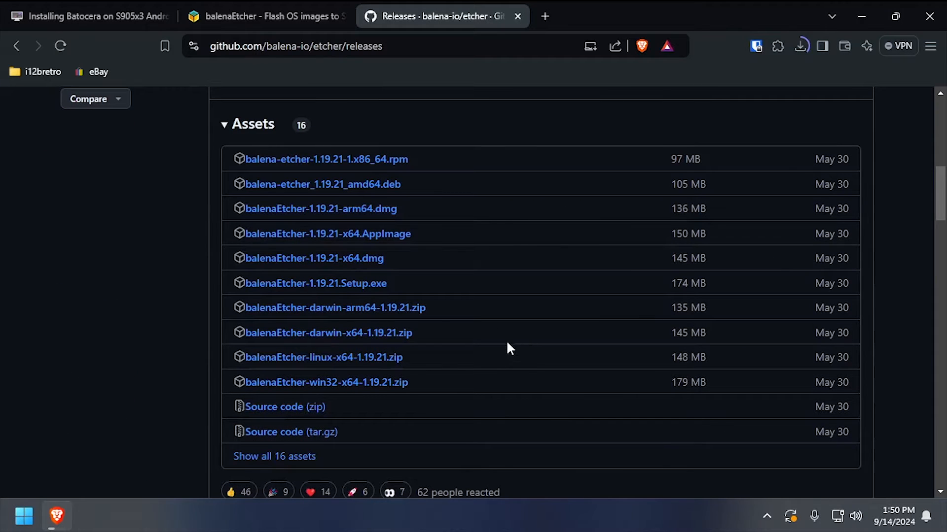
pyautogui.click(326, 382)
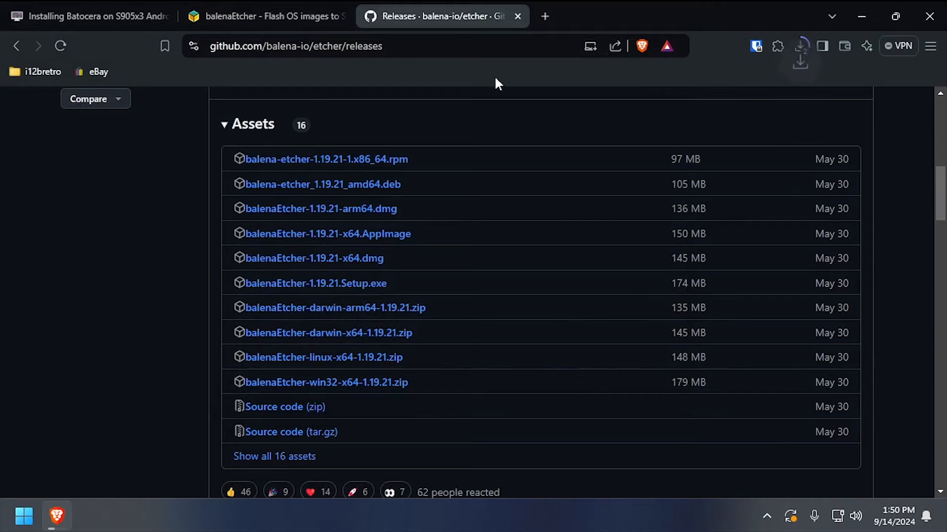
pyautogui.click(265, 17)
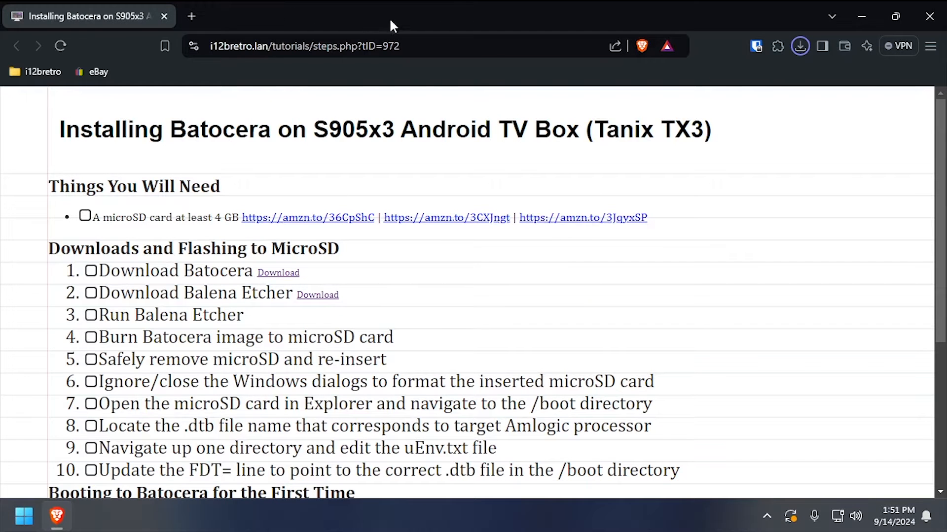
# Extract the balenaEtcher zip in Downloads and run balenaEtcher.exe from the extracted folder
pyautogui.click(799, 46)
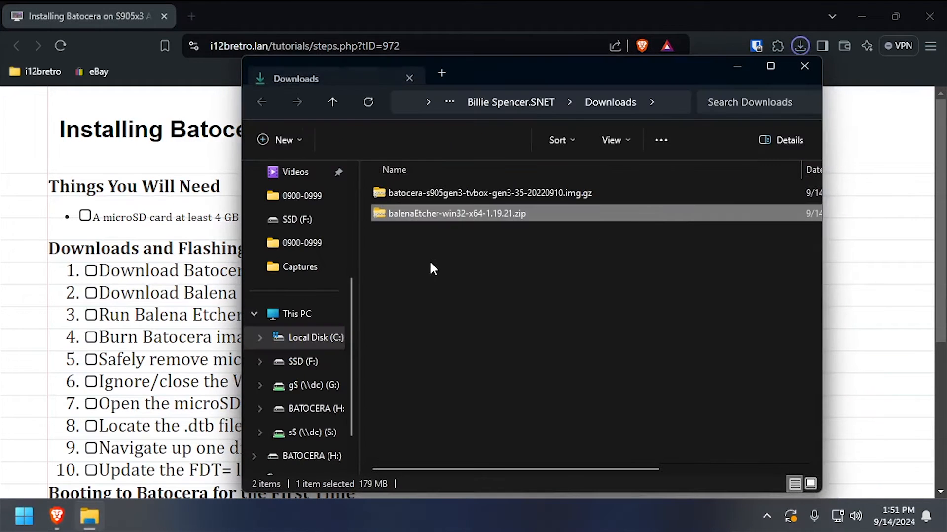
pyautogui.rightClick(456, 213)
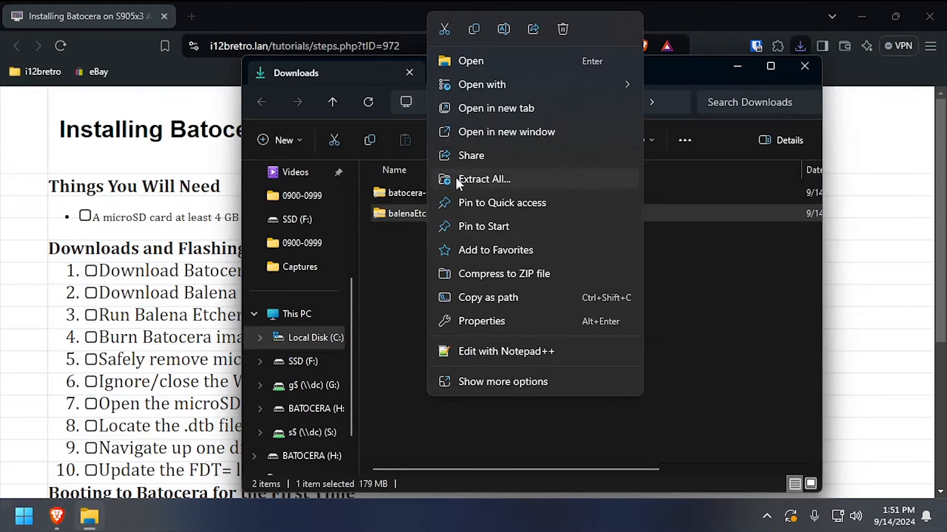
pyautogui.click(484, 180)
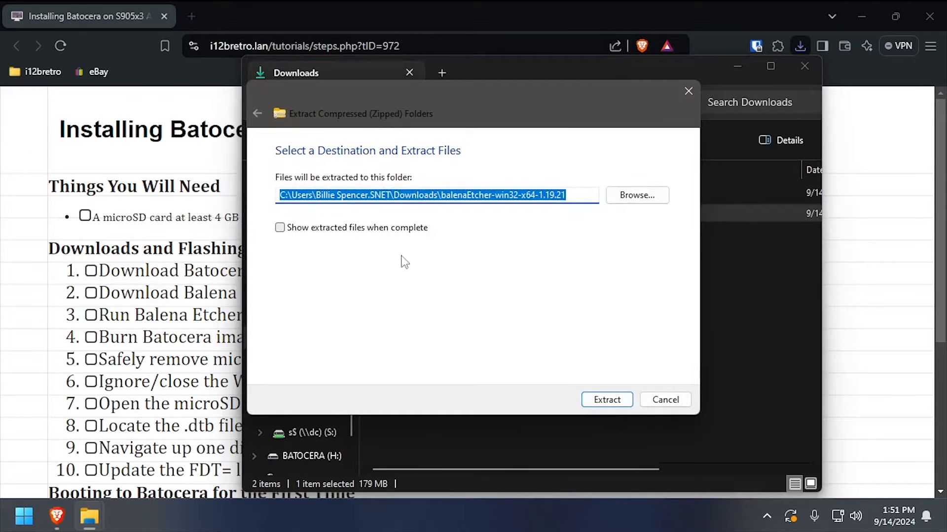
pyautogui.click(606, 400)
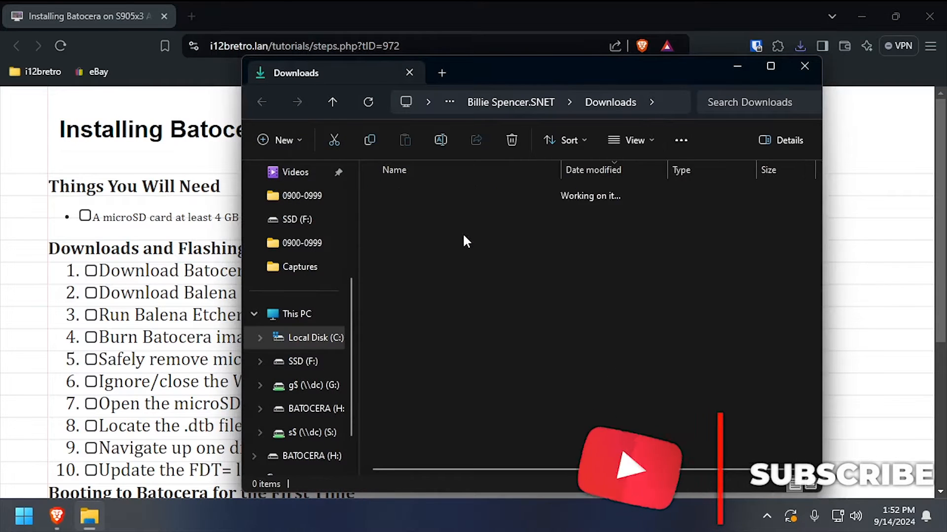
pyautogui.doubleClick(420, 274)
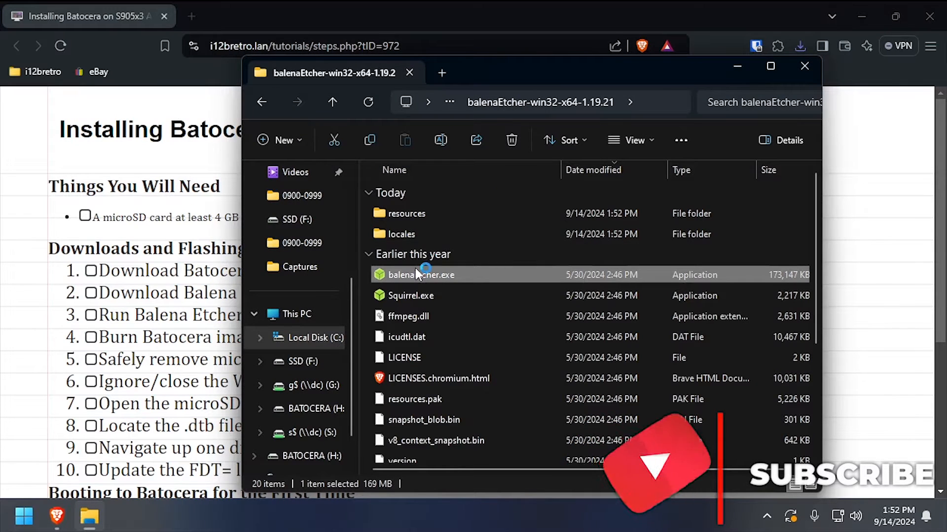
pyautogui.doubleClick(418, 275)
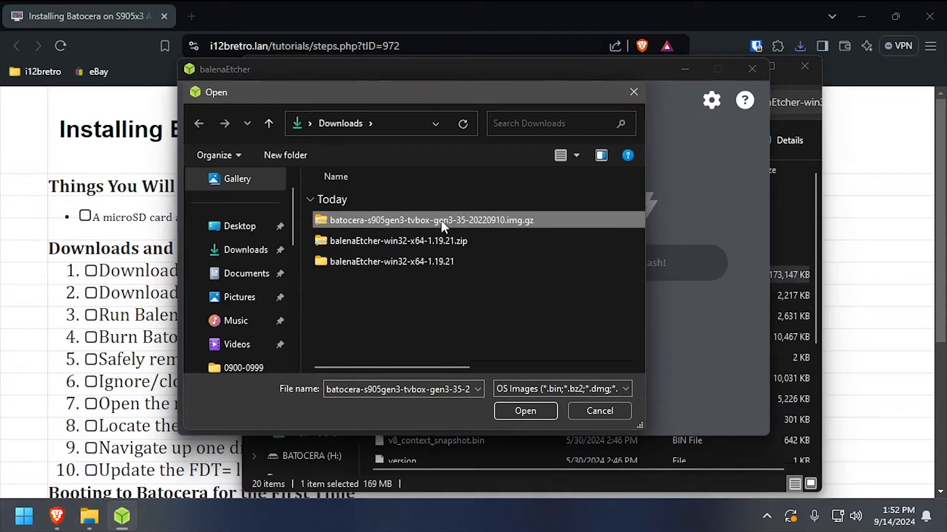
# Flash the batocera .img.gz to the 7.95 GB card, skipping validation
pyautogui.click(525, 411)
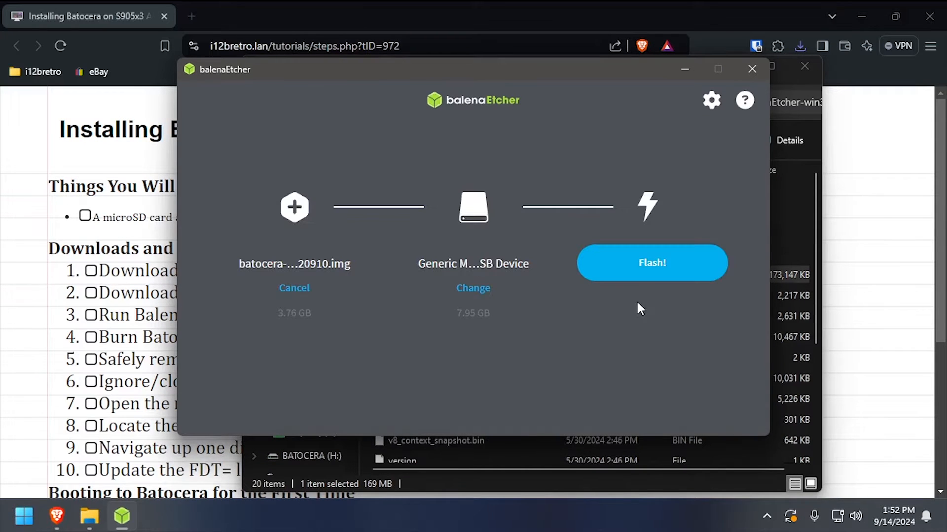
pyautogui.click(651, 263)
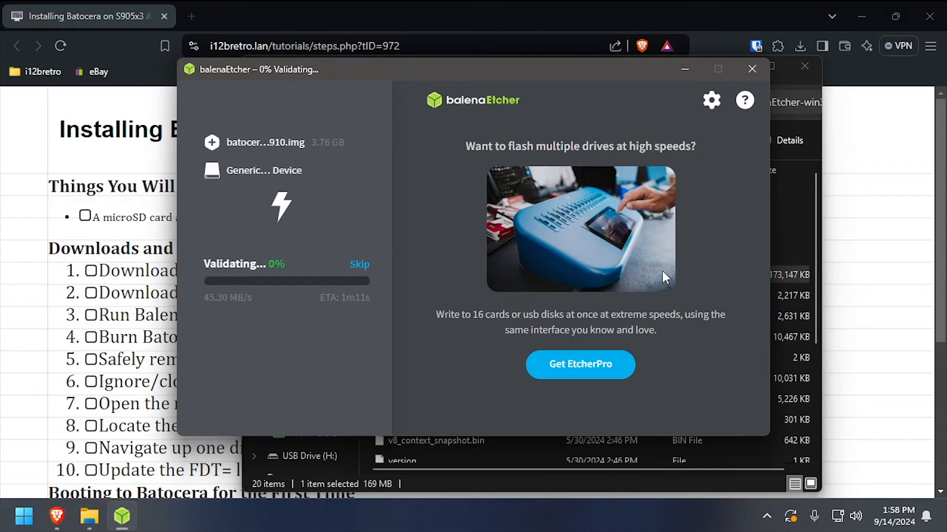
pyautogui.click(359, 264)
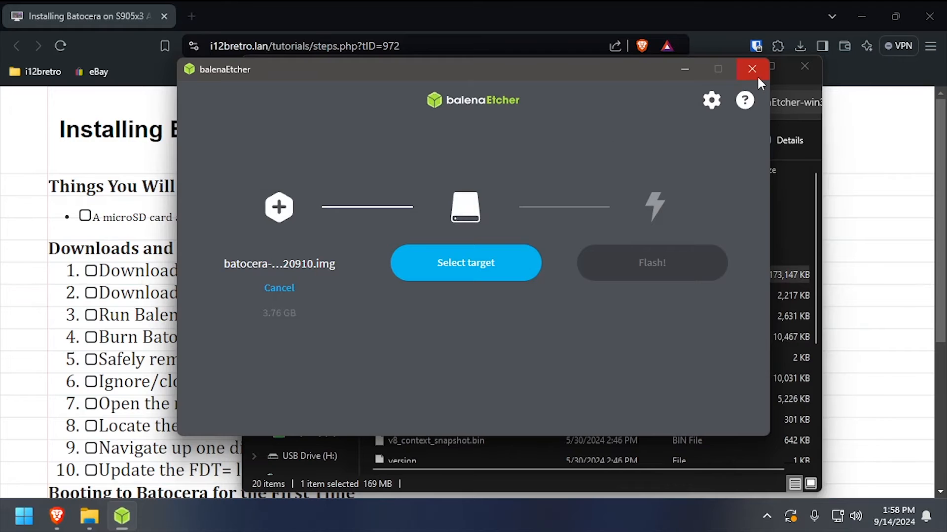
# Close Etcher, browse the .dtb files in BATOCERA (H:)'s boot folder, then return to the drive root
pyautogui.click(751, 69)
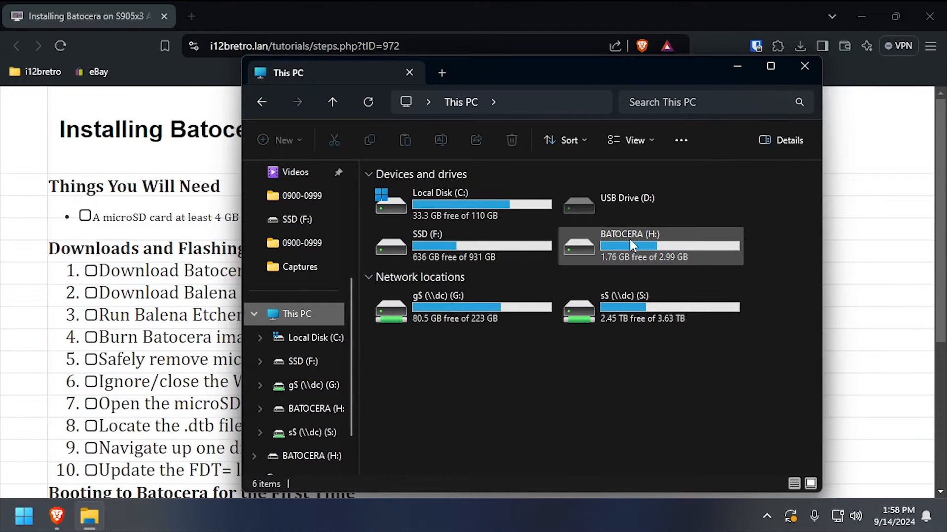
pyautogui.doubleClick(648, 244)
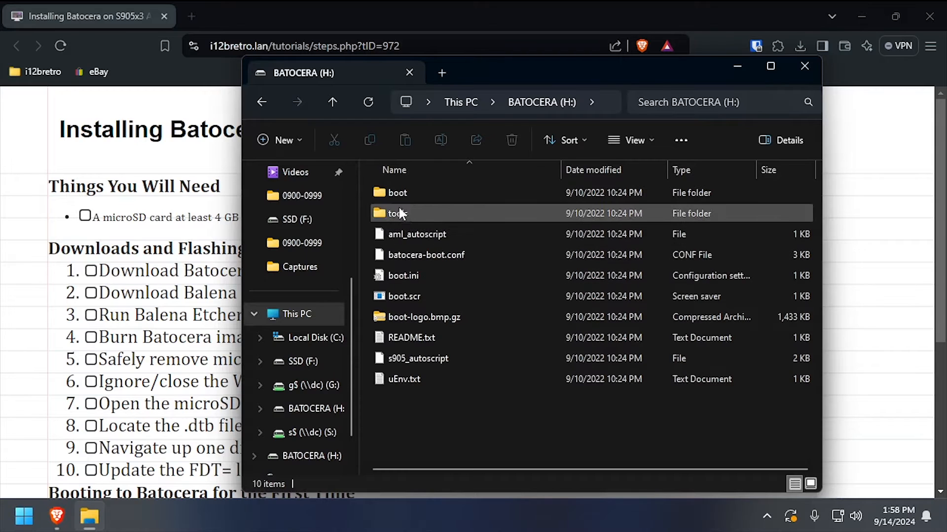
pyautogui.doubleClick(397, 192)
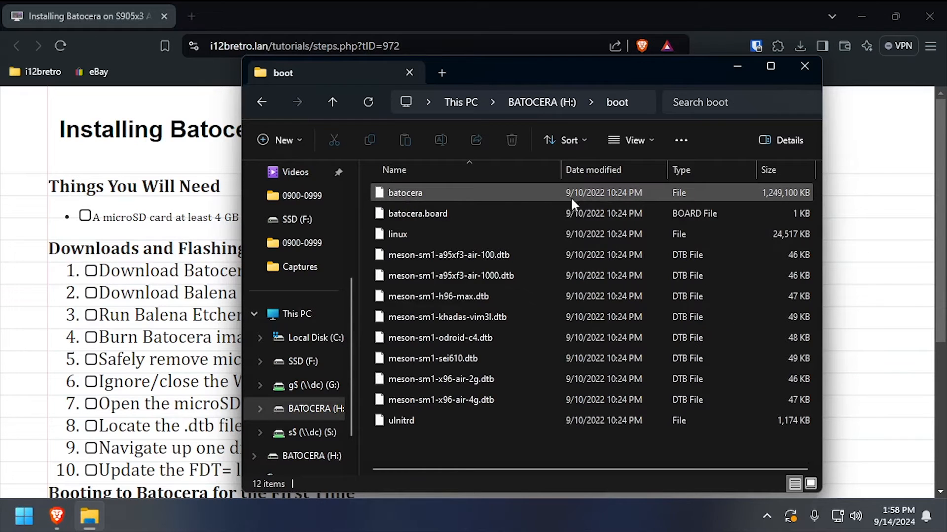
pyautogui.click(440, 400)
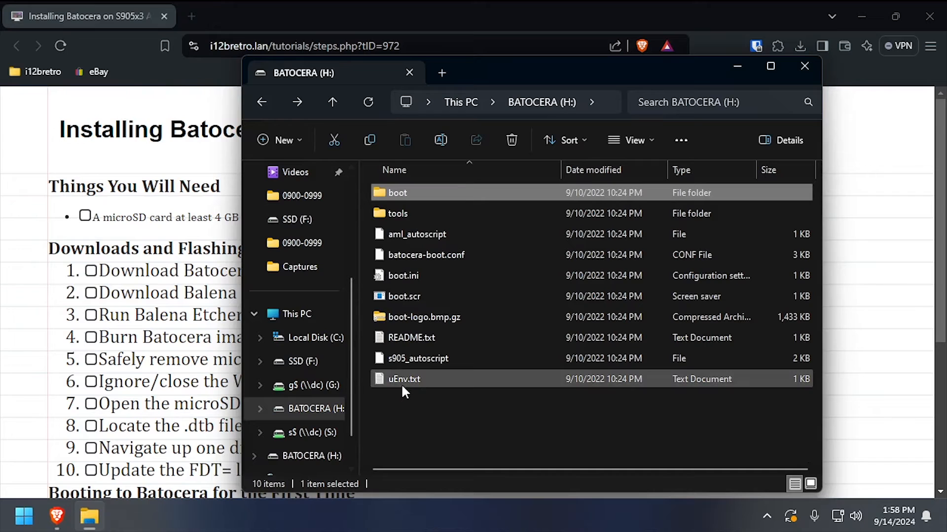
# Replace the .dtb file name on uEnv.txt's FDT= line in Notepad
pyautogui.doubleClick(404, 379)
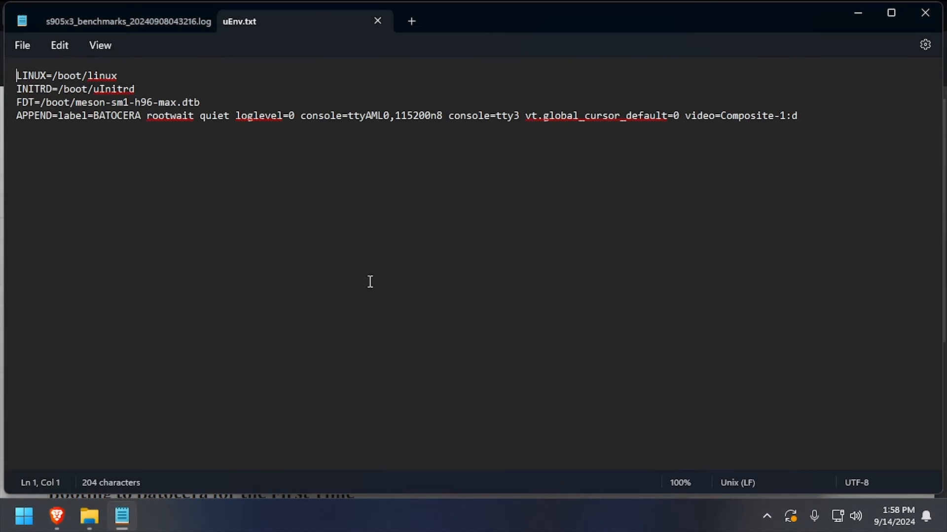
pyautogui.moveTo(75, 102); pyautogui.dragTo(125, 102)
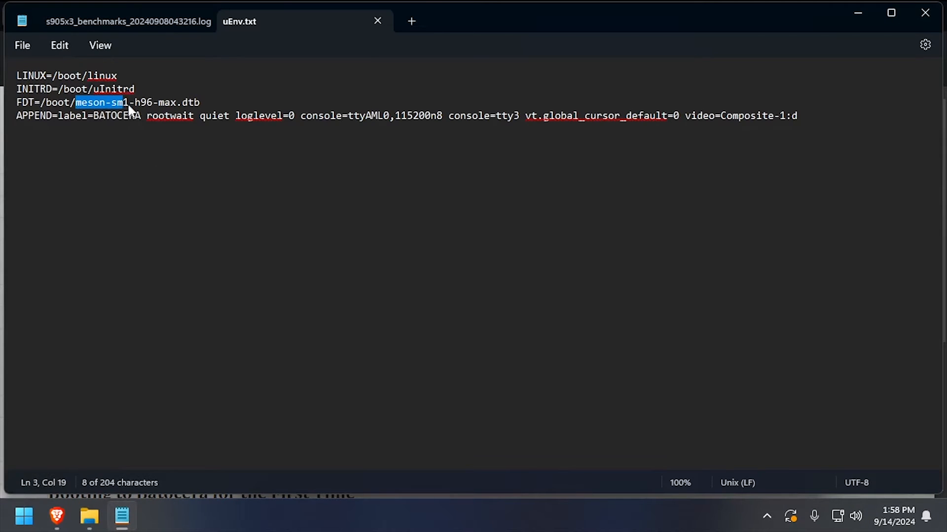
pyautogui.moveTo(124, 102); pyautogui.dragTo(177, 102)
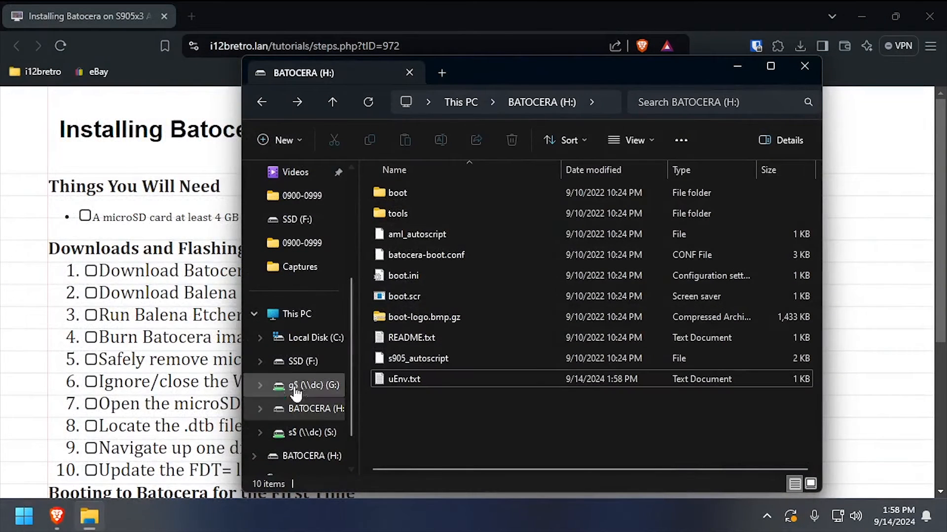
pyautogui.click(296, 315)
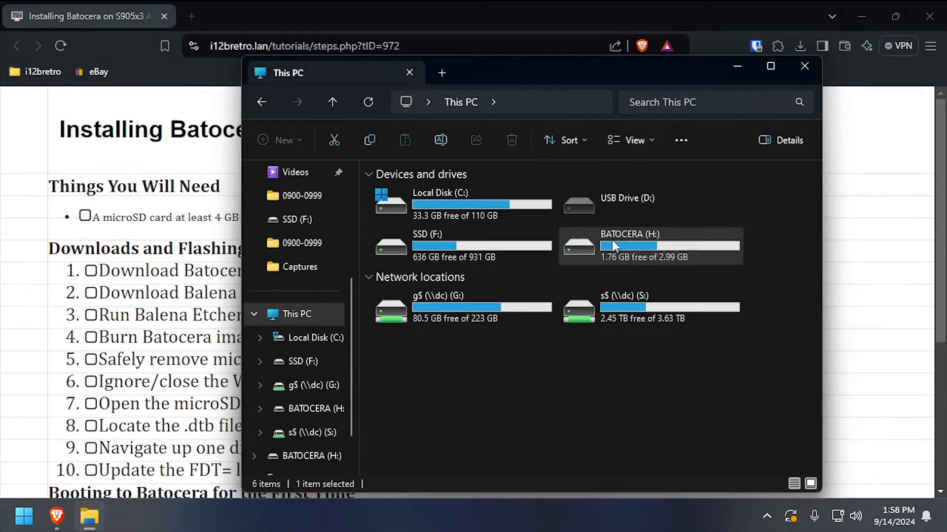